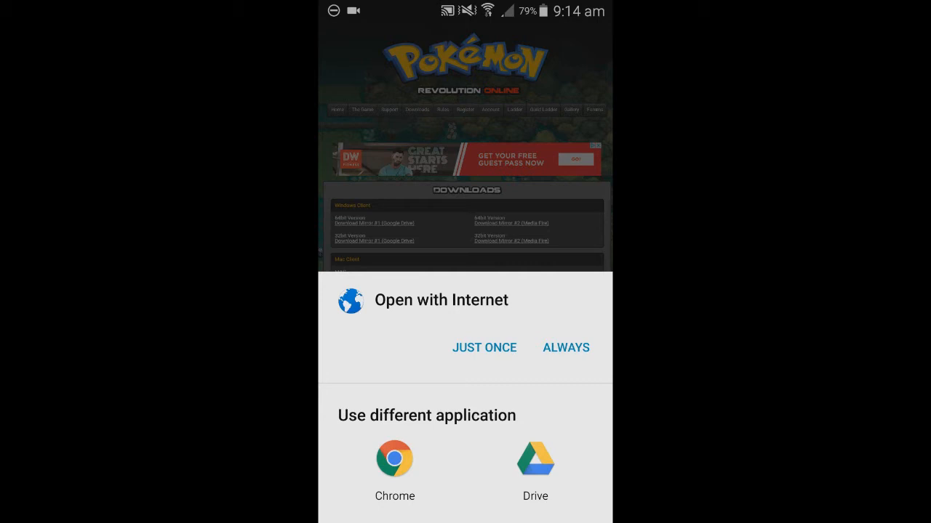
# Step: Open the Google Drive link once in Internet and download PROPikaDroid.apk despite the virus warning
pyautogui.click(484, 348)
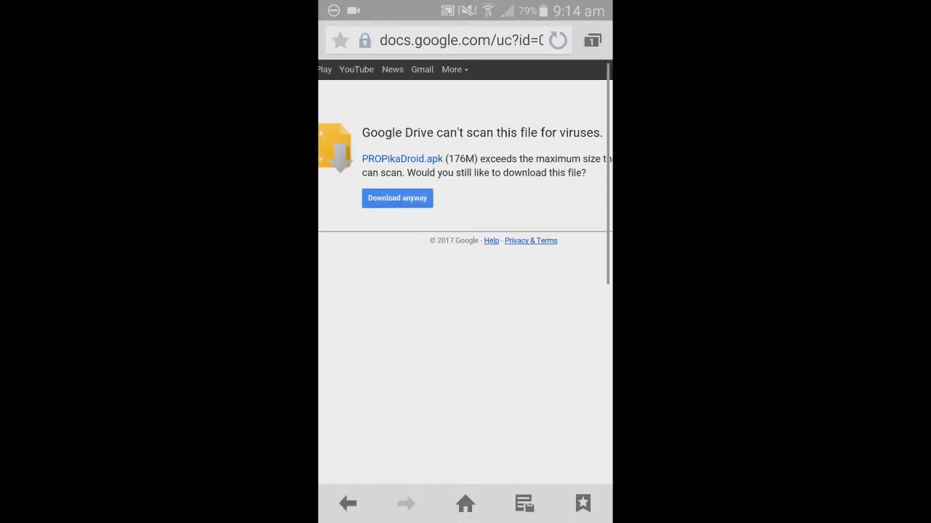
pyautogui.click(397, 197)
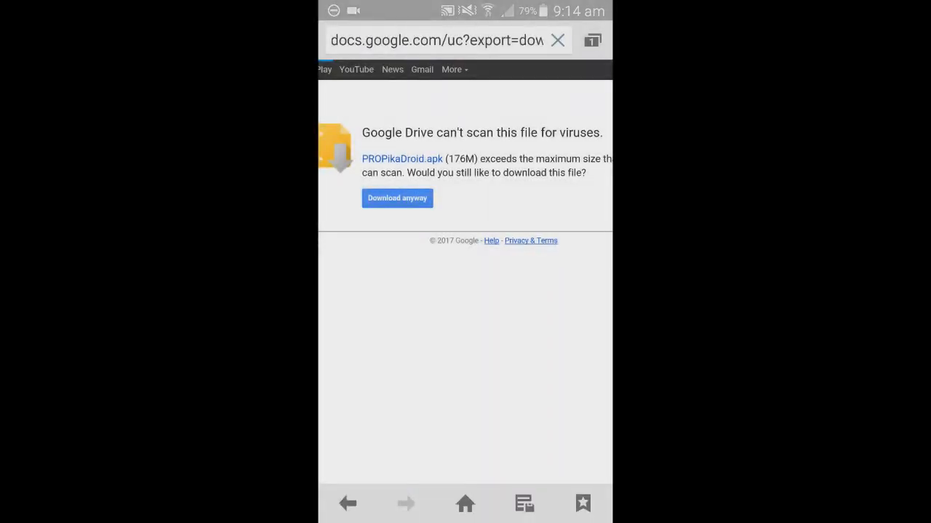
pyautogui.click(397, 198)
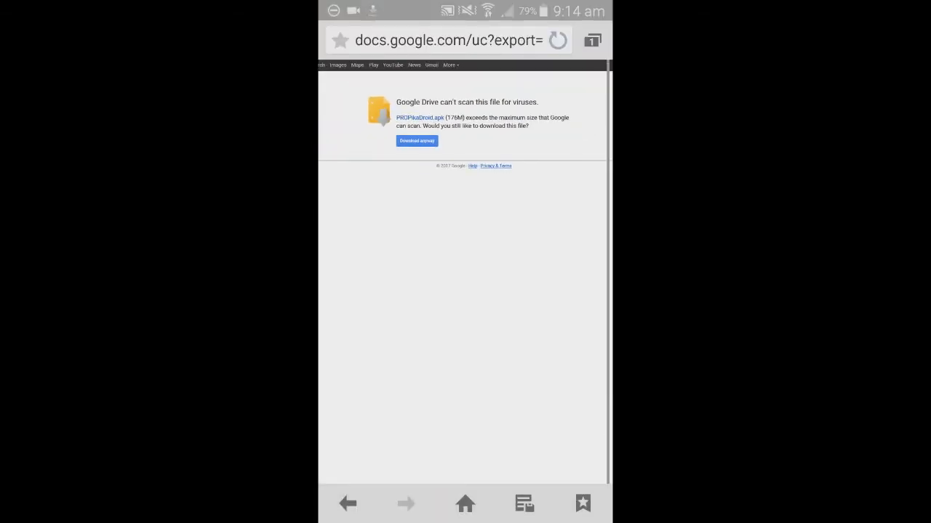
# Step: Return to search results, open Pokemon Revolution Online, and go to its Register page
pyautogui.click(406, 503)
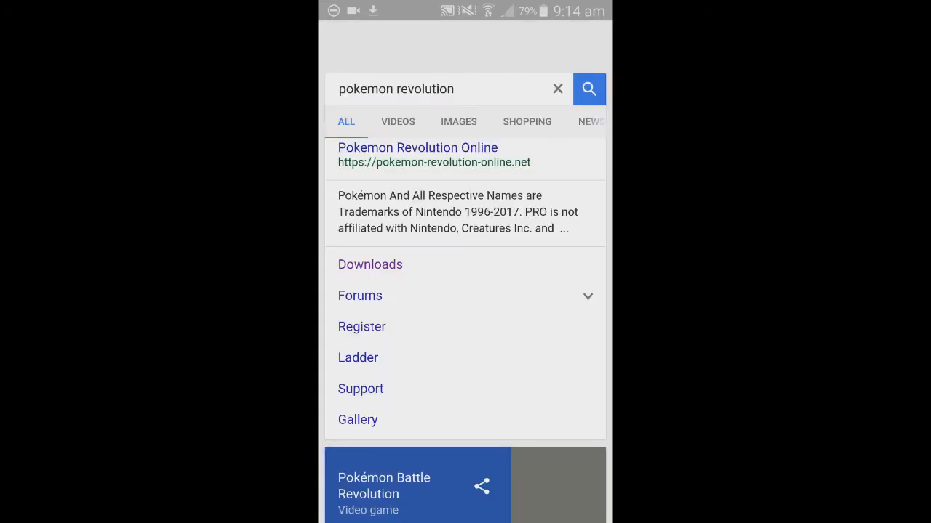
pyautogui.click(418, 148)
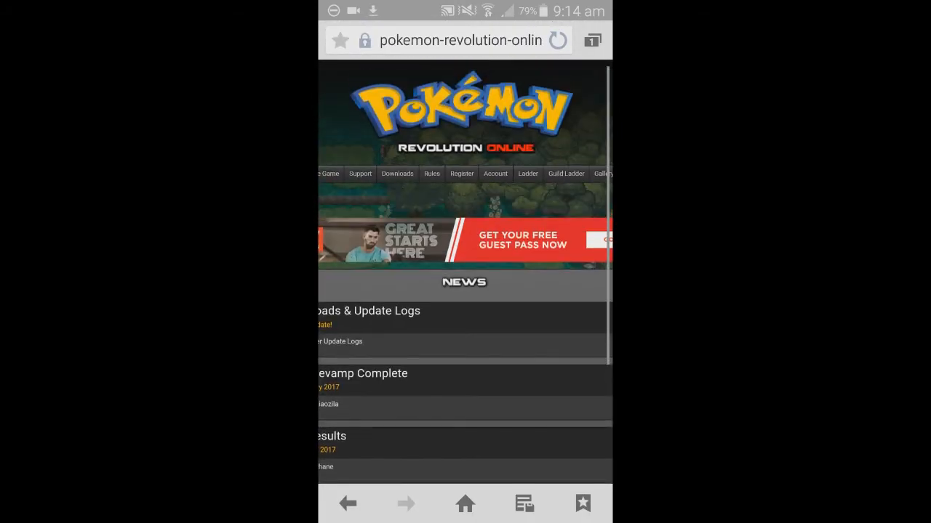
pyautogui.click(462, 174)
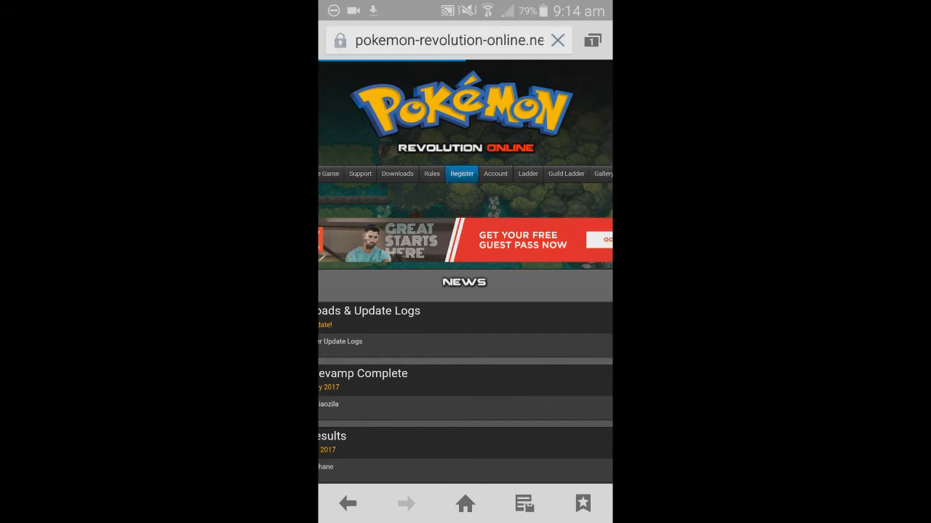
# Step: Load the Register form, then open the finished APK from the notification shade
pyautogui.click(462, 174)
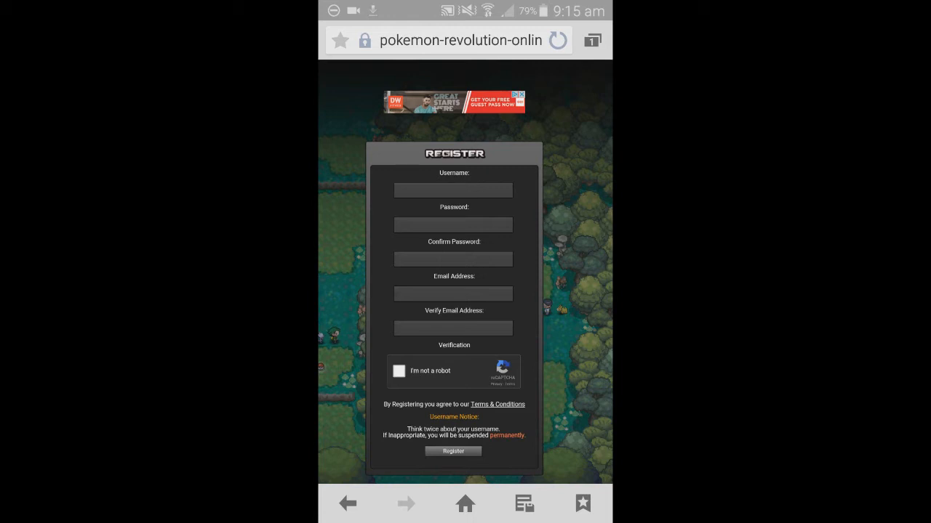
pyautogui.moveTo(466, 7); pyautogui.dragTo(465, 262)
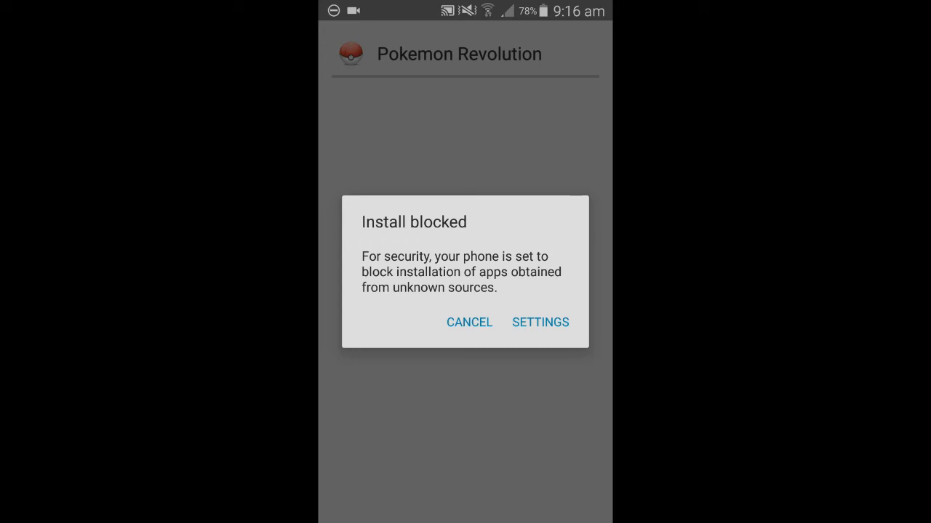
# Step: Go from the Install blocked prompt to the Security settings screen
pyautogui.click(539, 322)
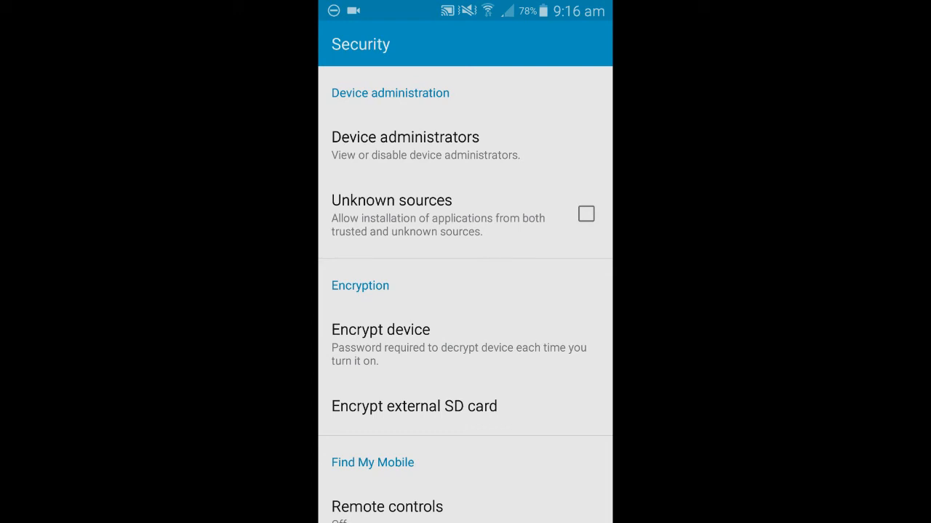
# Step: Enable Unknown sources for this installation only and accept the risk warning
pyautogui.click(585, 214)
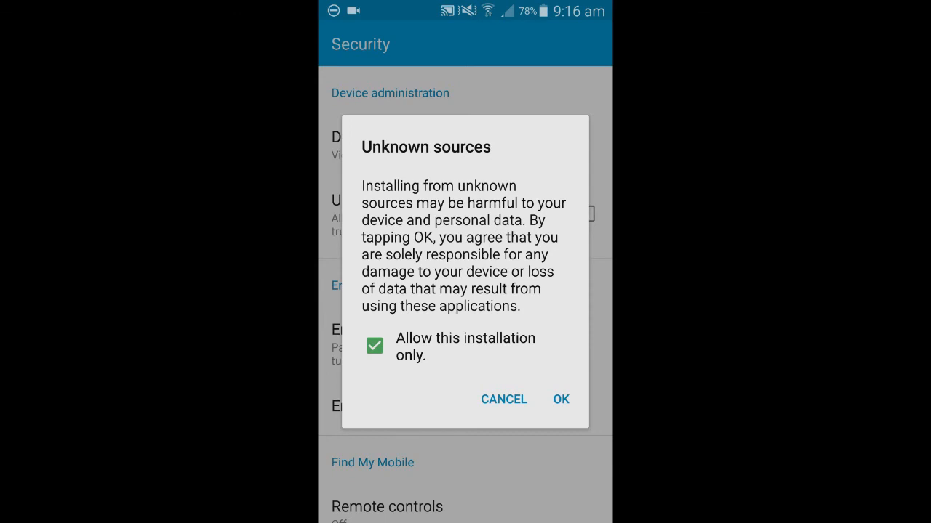
pyautogui.click(503, 400)
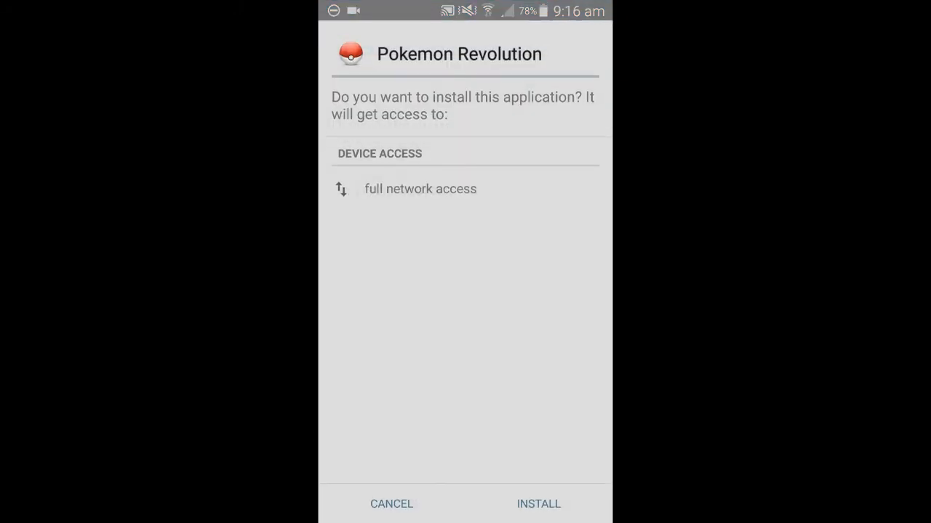
# Step: Install the Pokemon Revolution app from the permissions screen
pyautogui.click(538, 504)
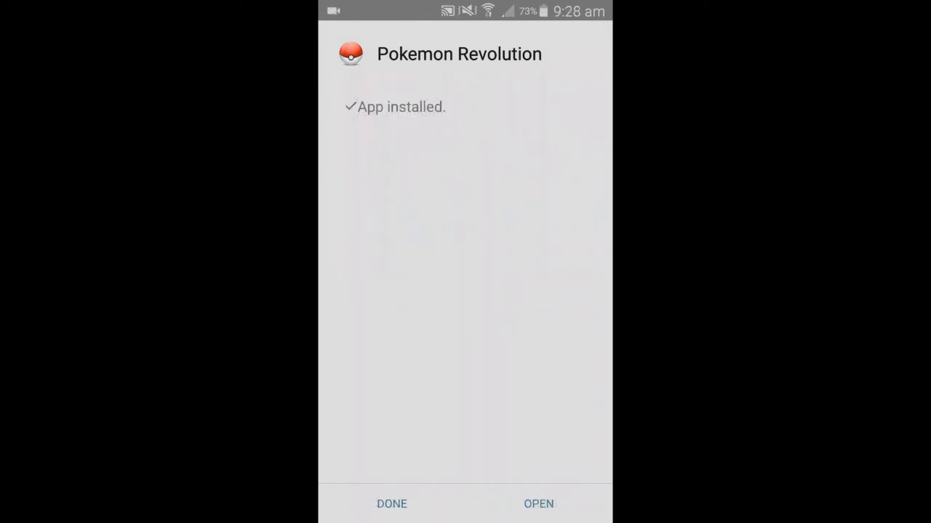